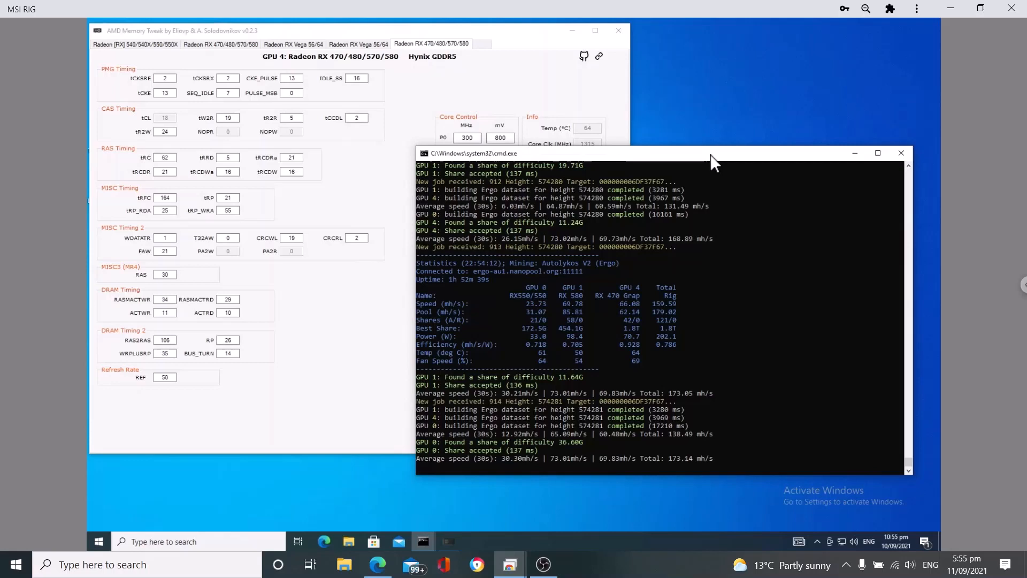
mouse_move(605, 404)
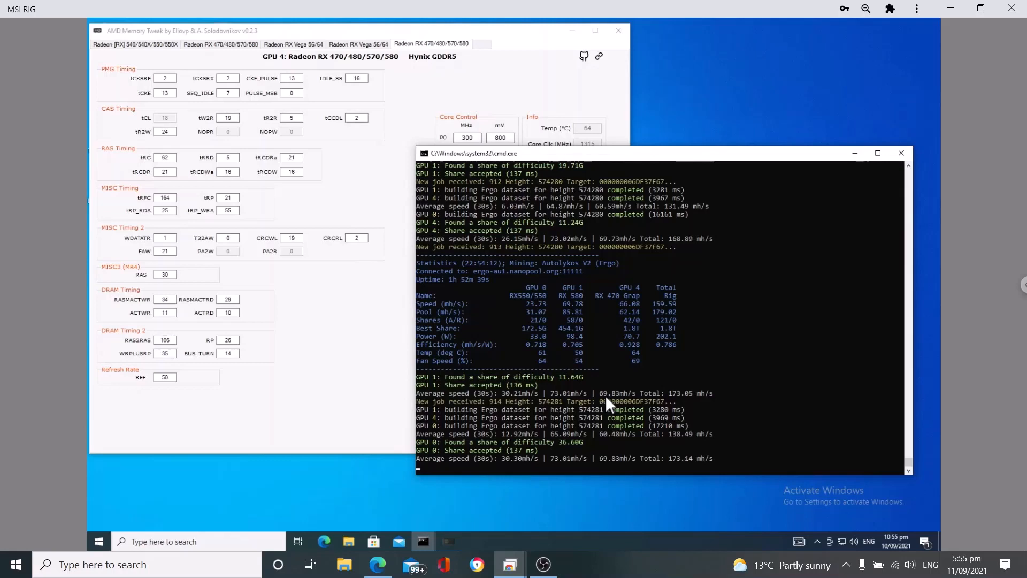
mouse_move(582, 171)
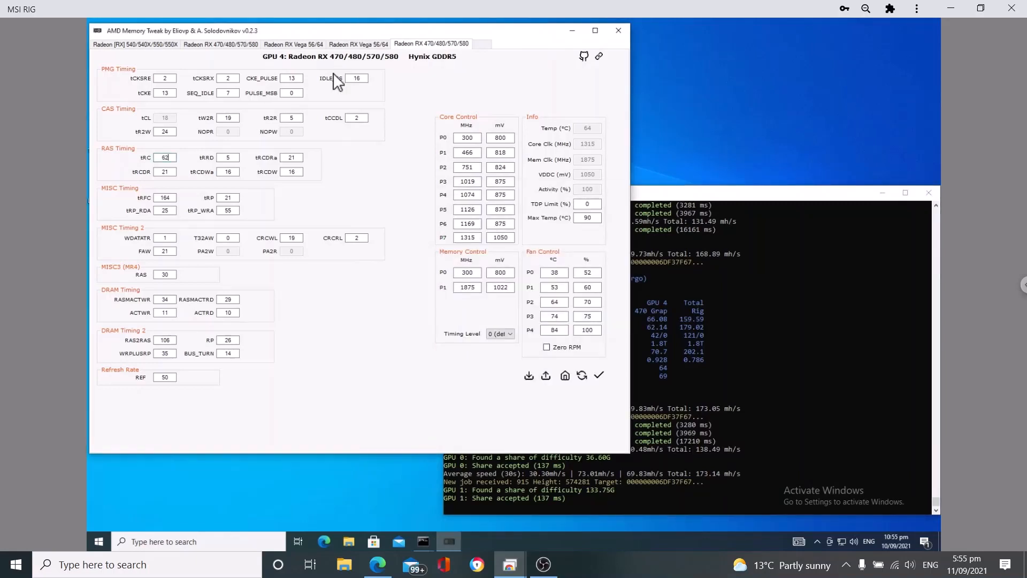
mouse_move(488, 112)
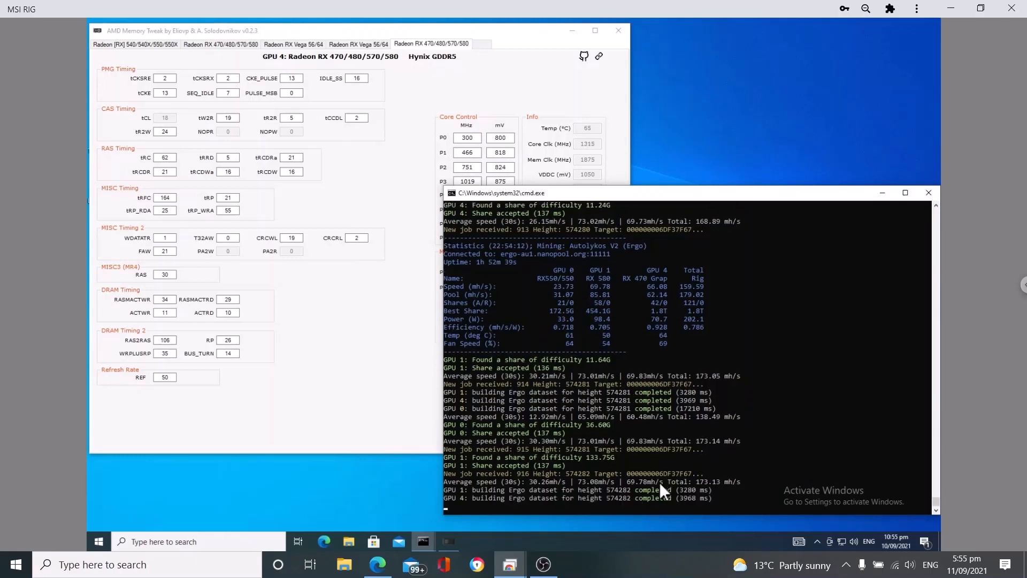
mouse_move(653, 492)
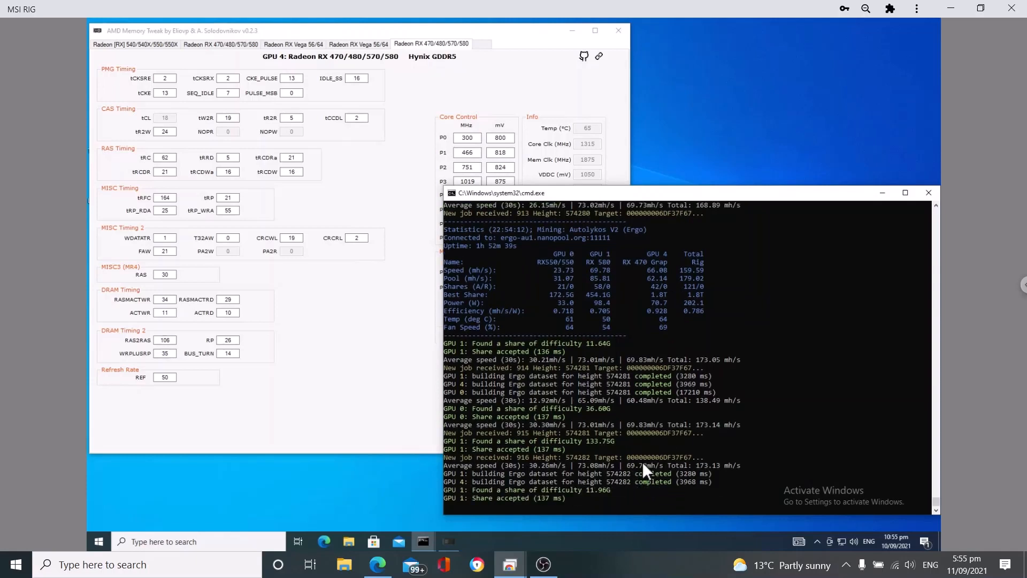
mouse_move(462, 40)
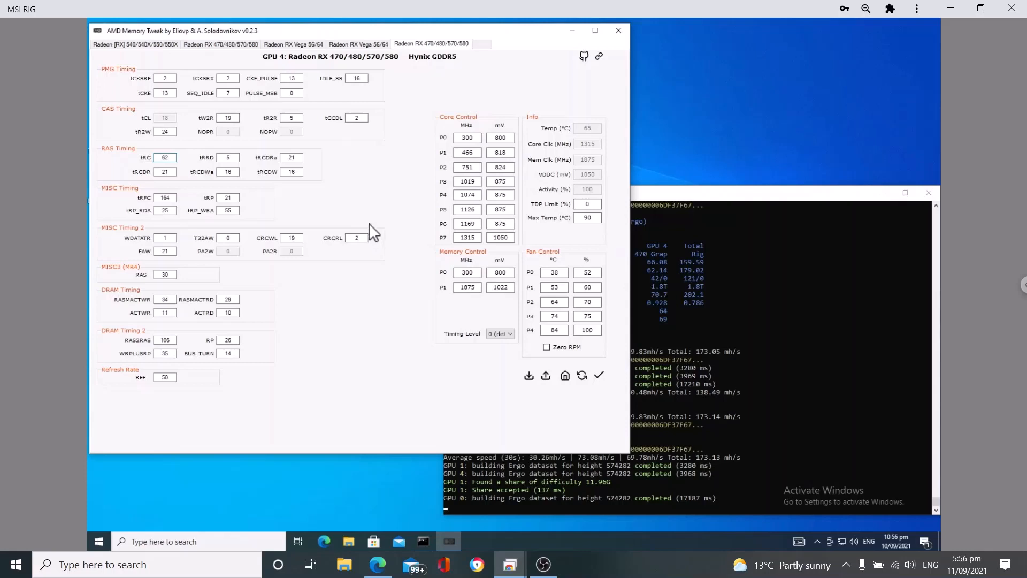
mouse_move(146, 179)
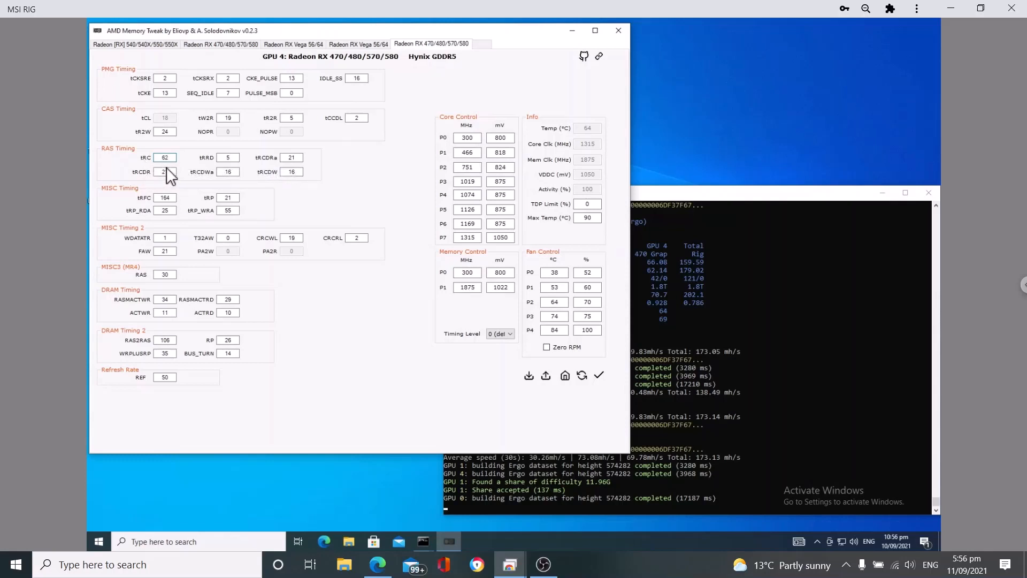
Set tRCDR to 20, REF to 52 and memory P1 voltage to 1025 mV, then commit
click(164, 157)
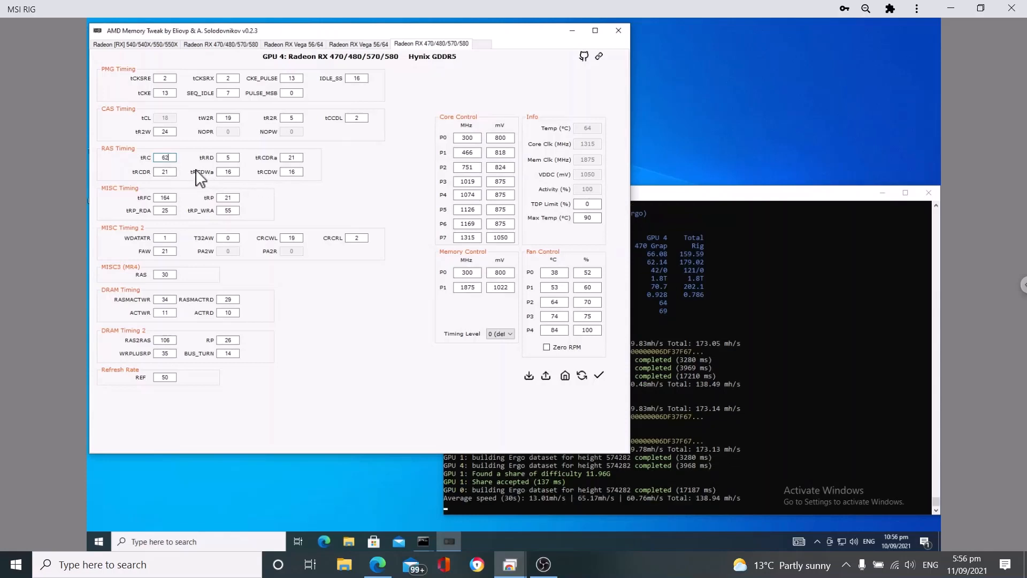
mouse_move(201, 172)
text(61)
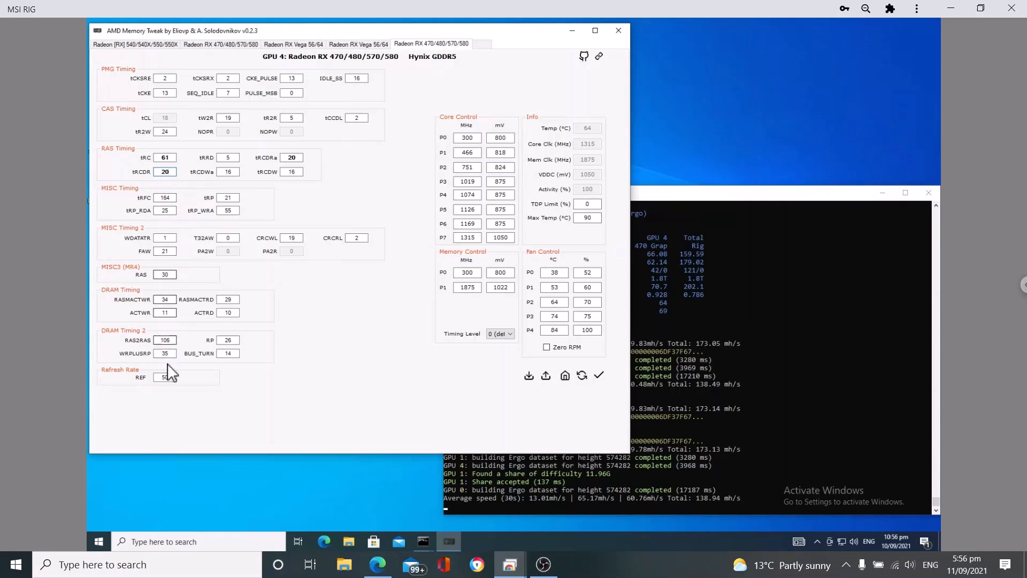
click(165, 377)
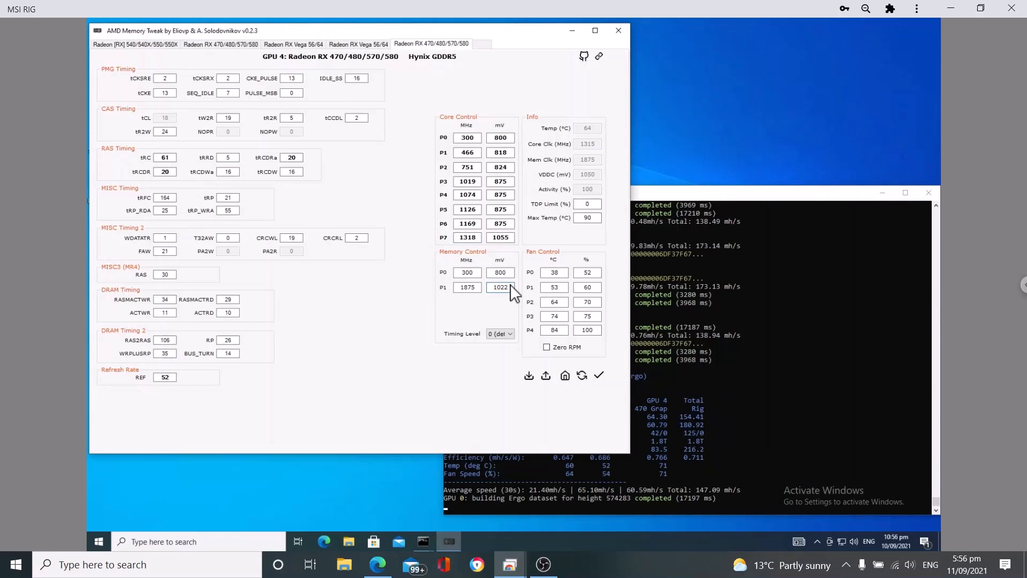
text(1025)
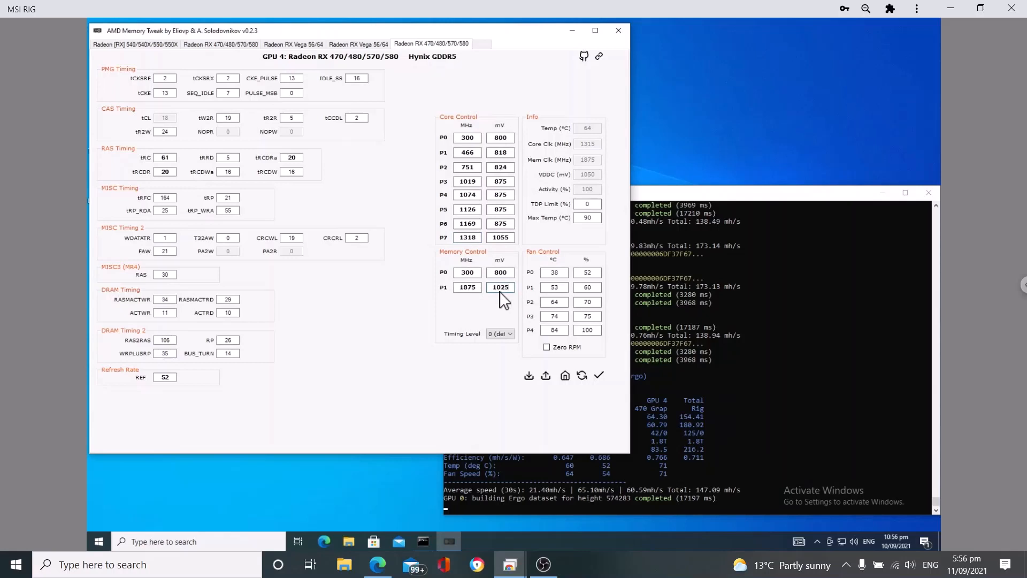
click(466, 286)
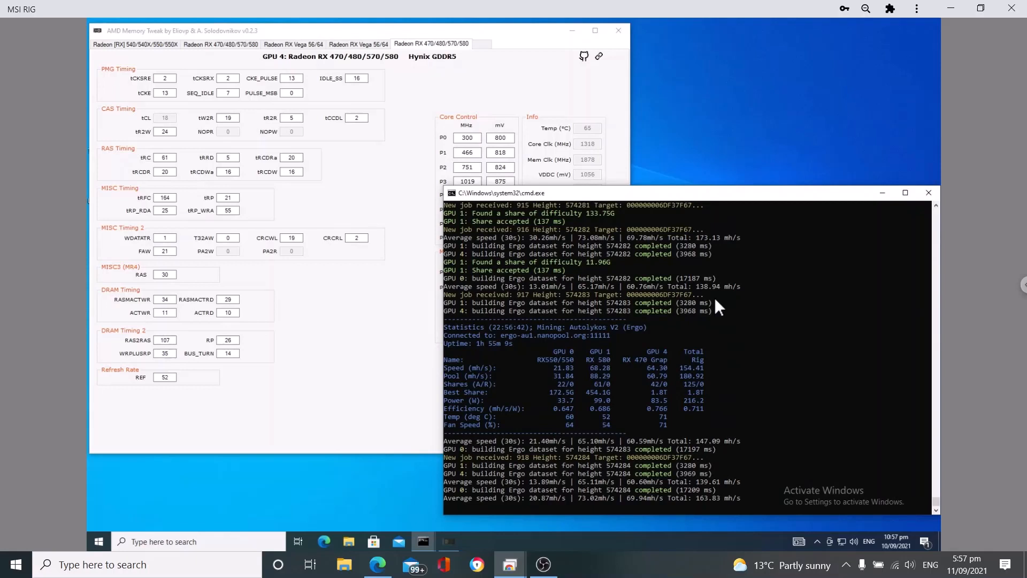
mouse_move(620, 492)
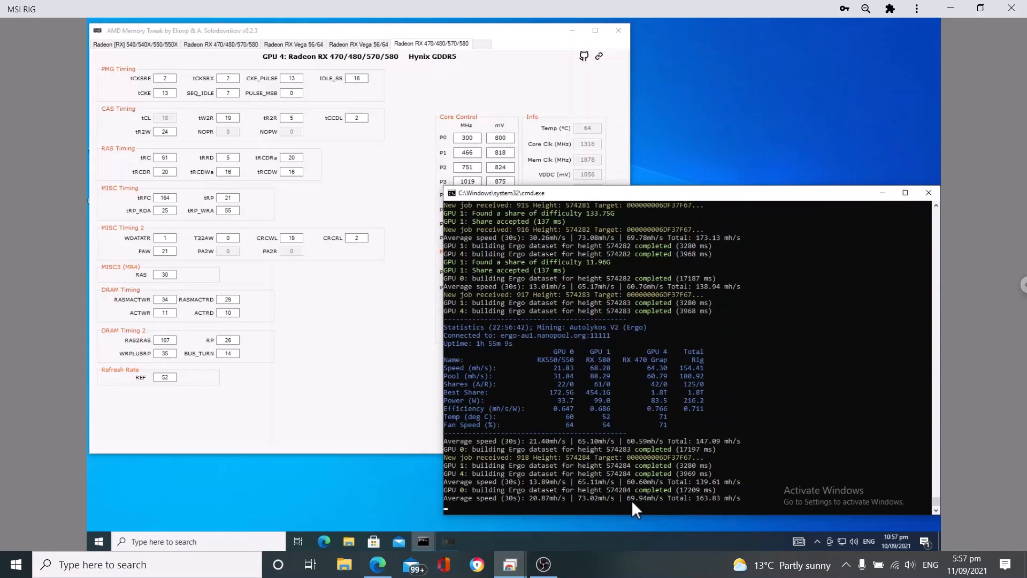
mouse_move(648, 507)
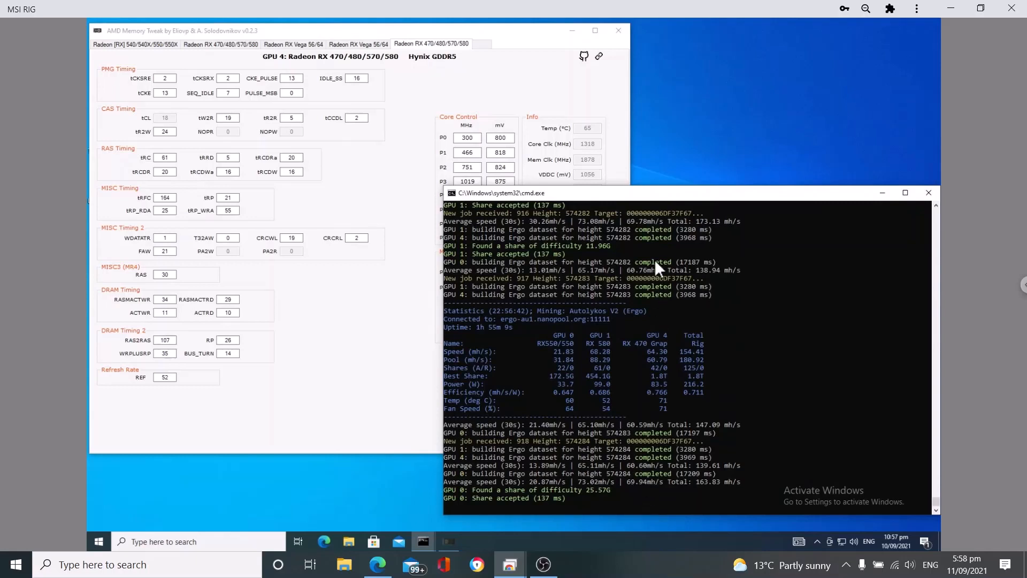
mouse_move(646, 492)
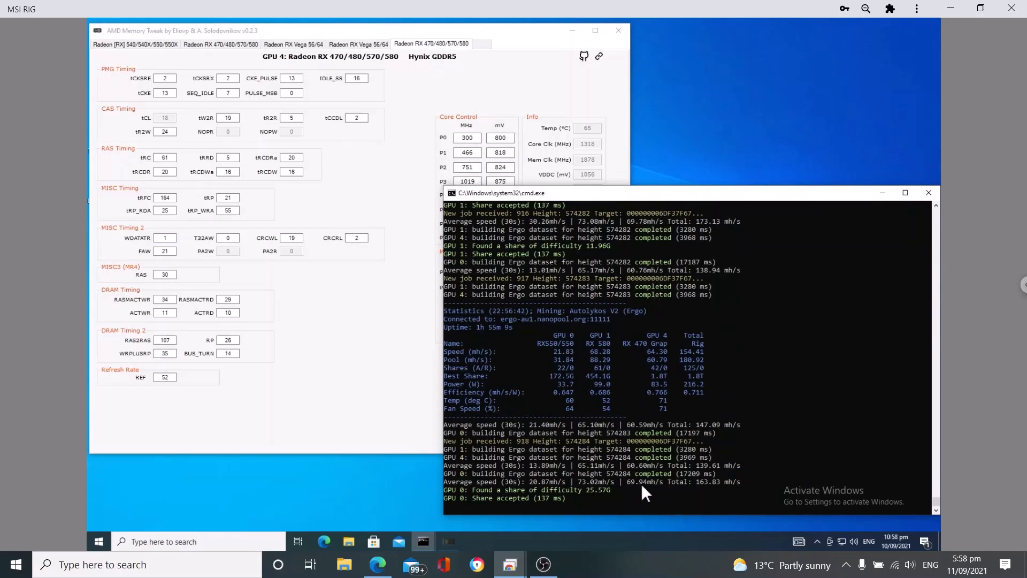
mouse_move(710, 456)
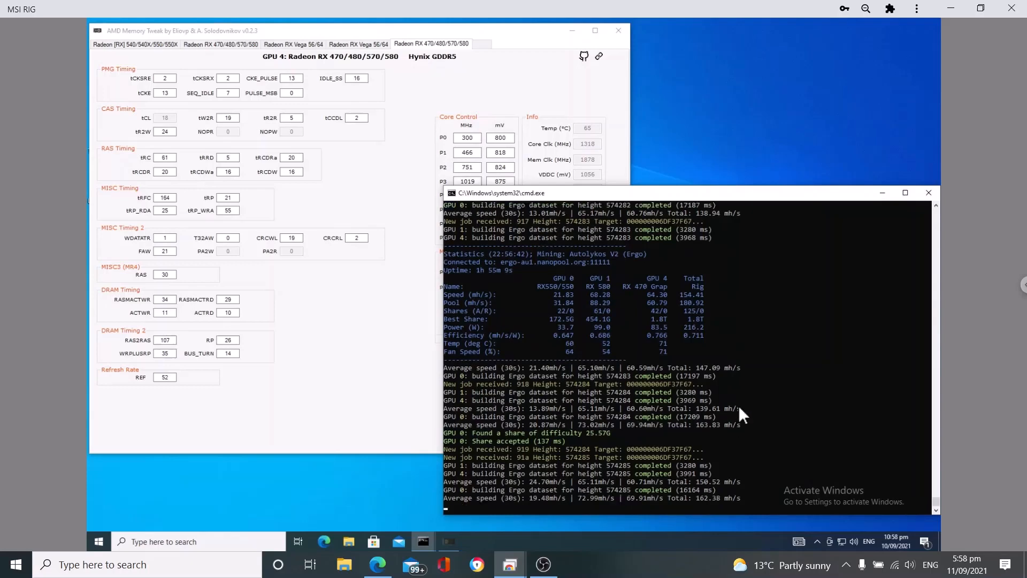
mouse_move(652, 518)
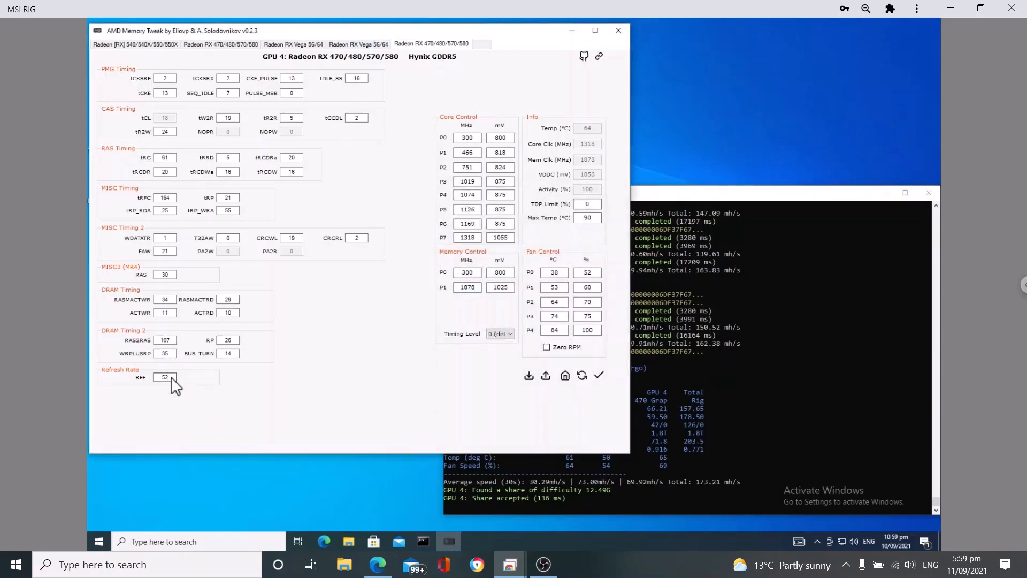
Change GPU 4's REF value from 52 to 55 and apply
text(55)
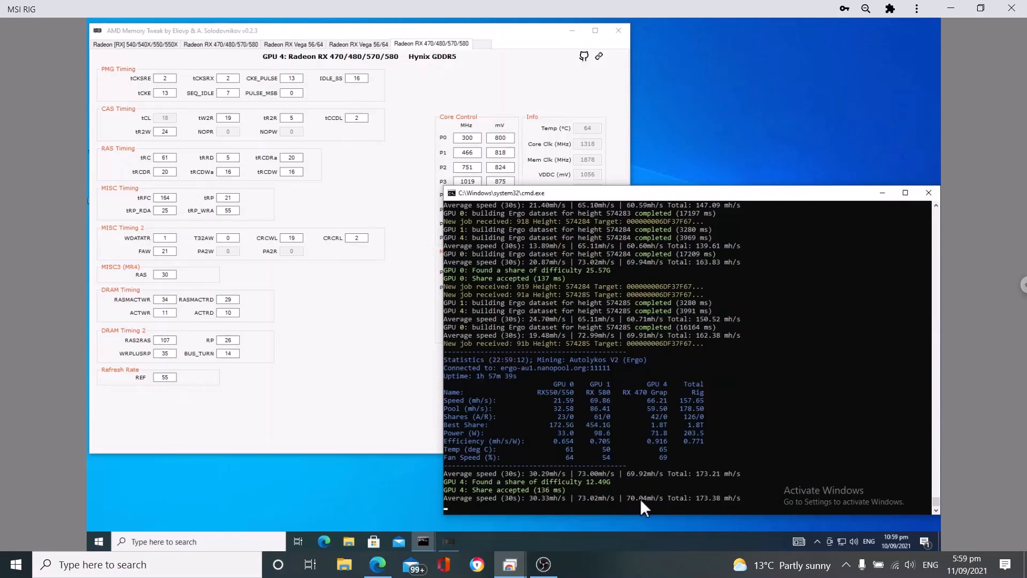
mouse_move(648, 394)
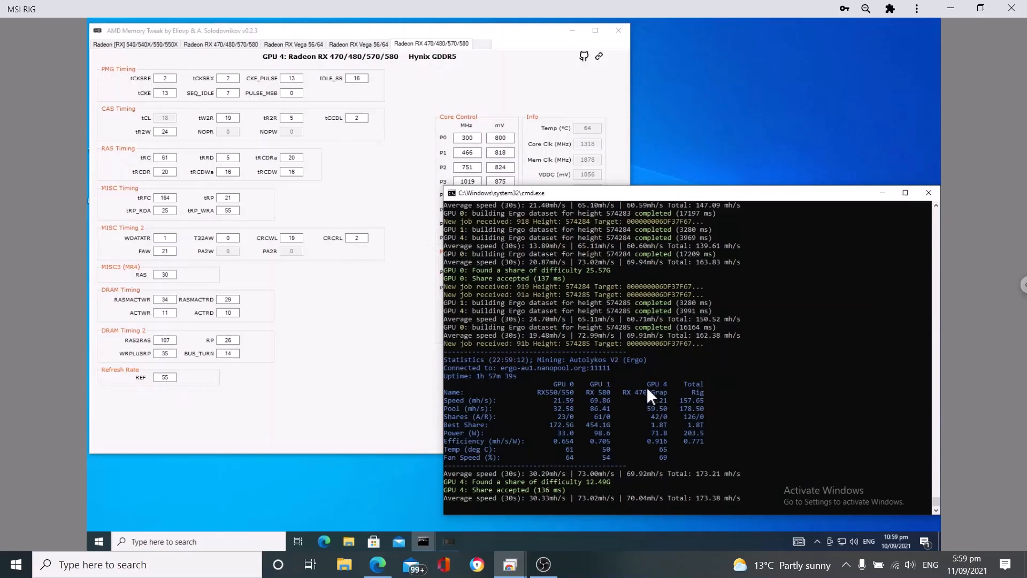
mouse_move(472, 95)
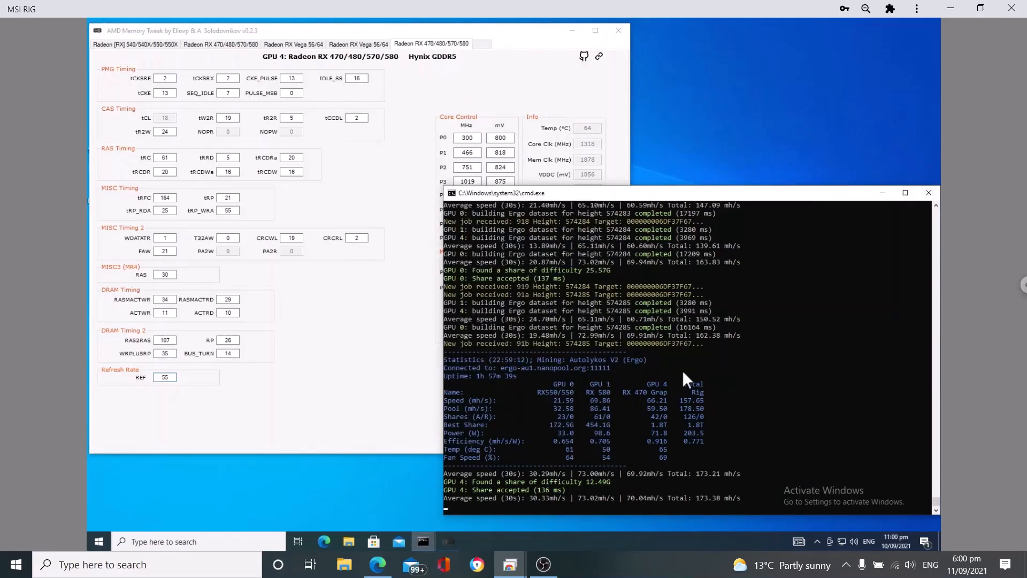
Scroll the lolMiner console to the statistics showing GPU 4 near 70 MH/s
scroll(down, 3)
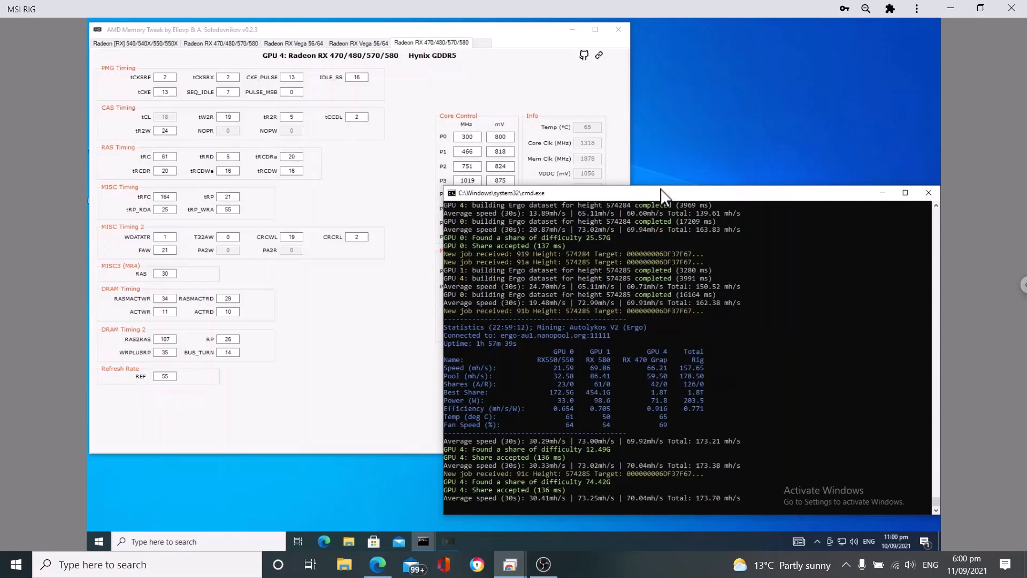
mouse_move(638, 340)
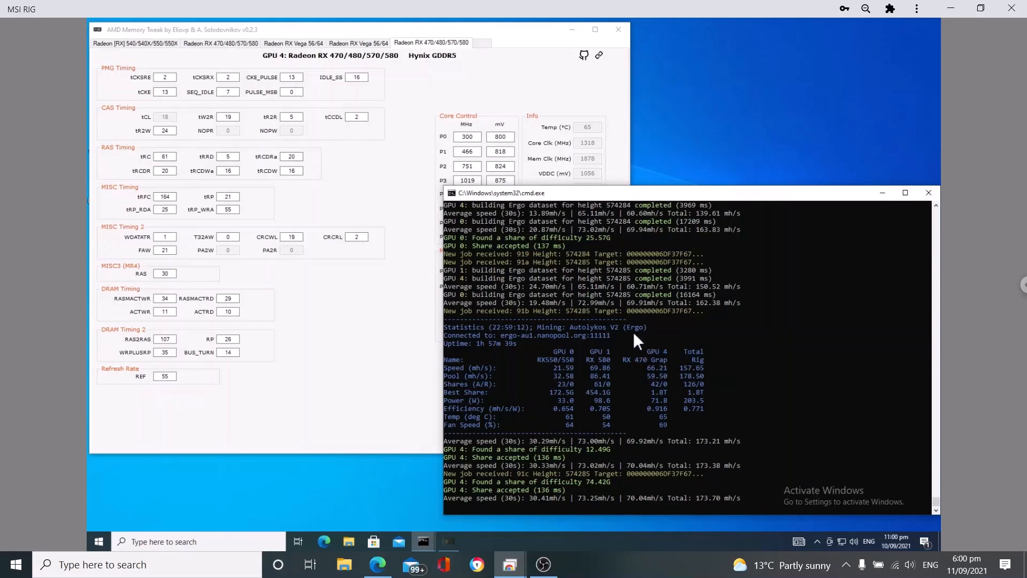
mouse_move(680, 386)
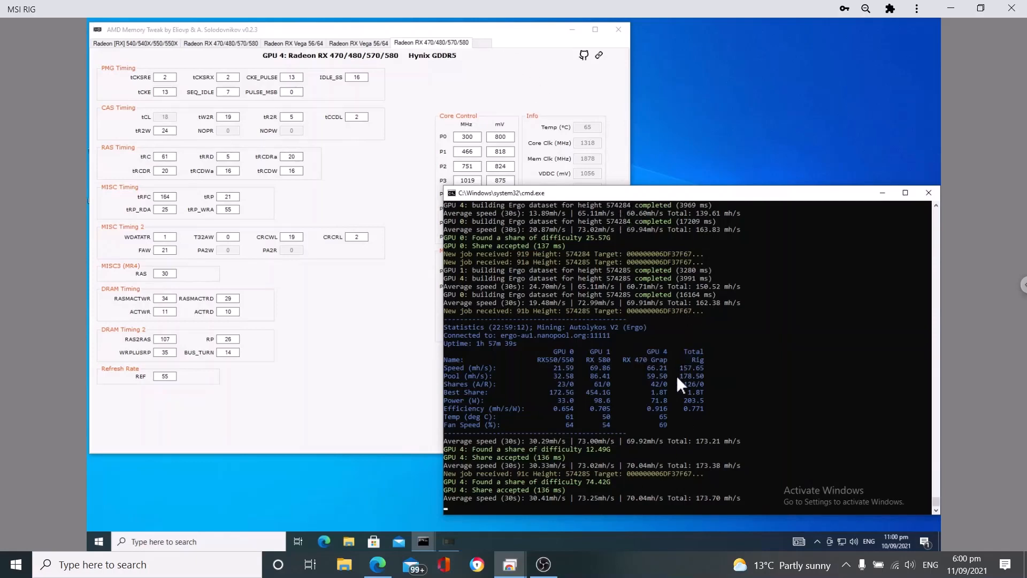
mouse_move(476, 410)
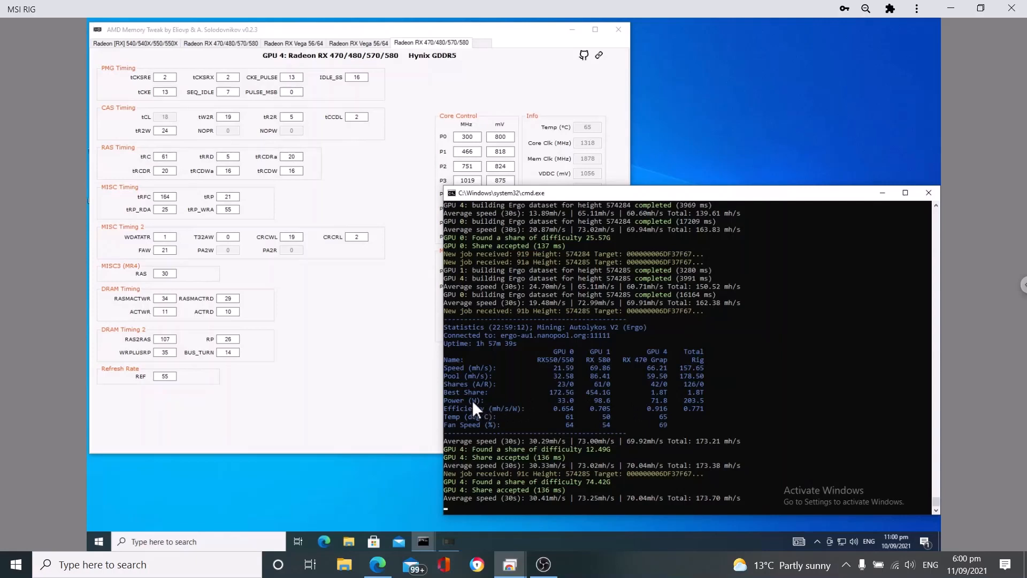
mouse_move(496, 14)
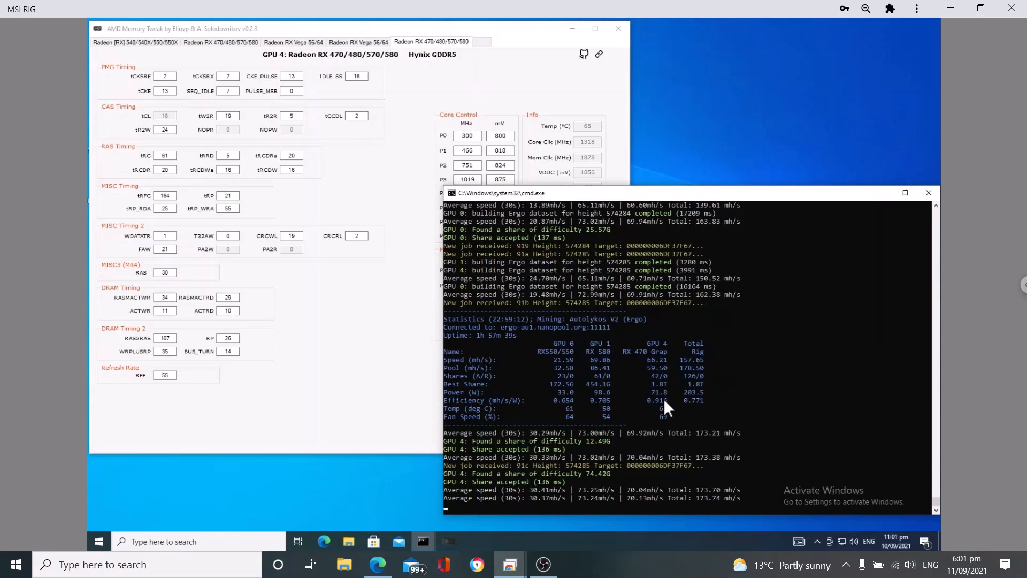
mouse_move(657, 359)
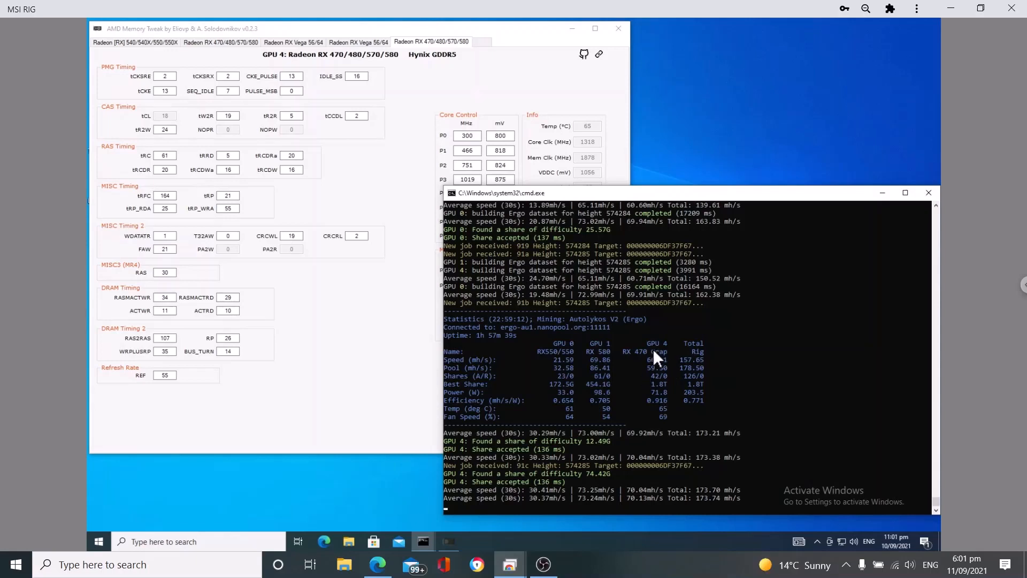
mouse_move(649, 366)
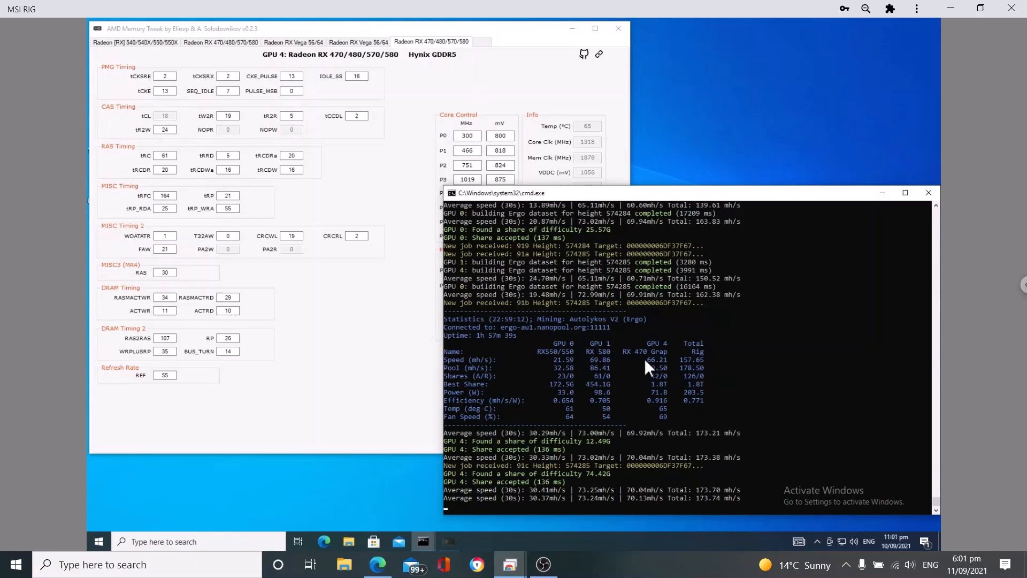